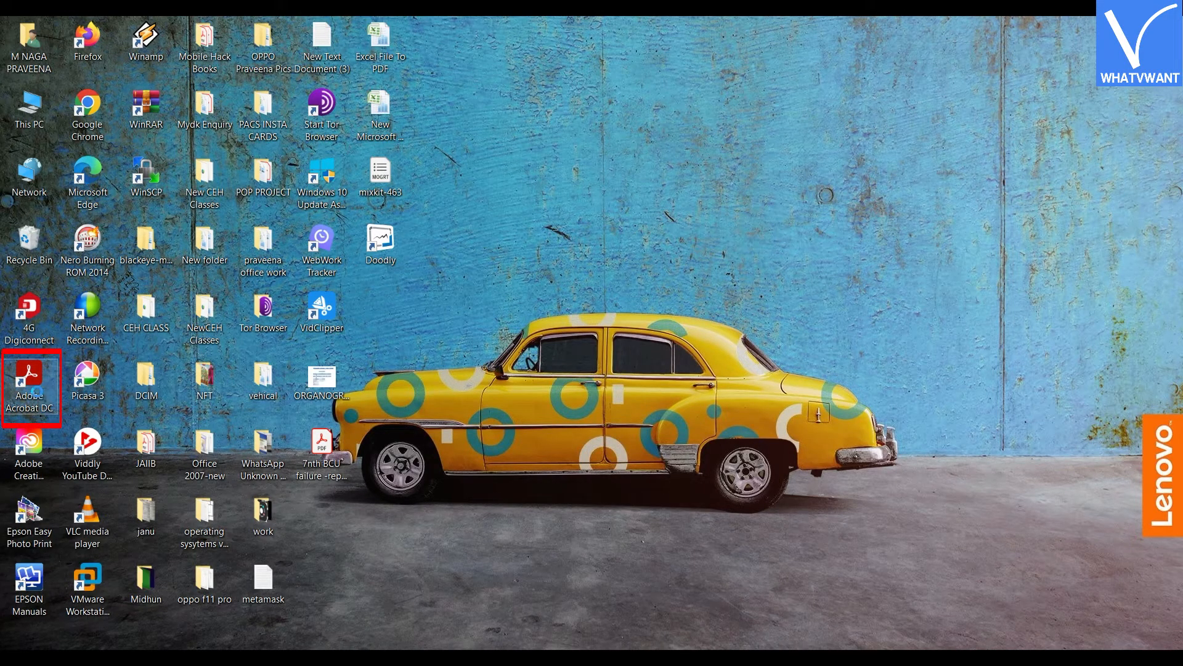
Step: Launch Adobe Acrobat Pro DC from its desktop shortcut
double_click(29, 383)
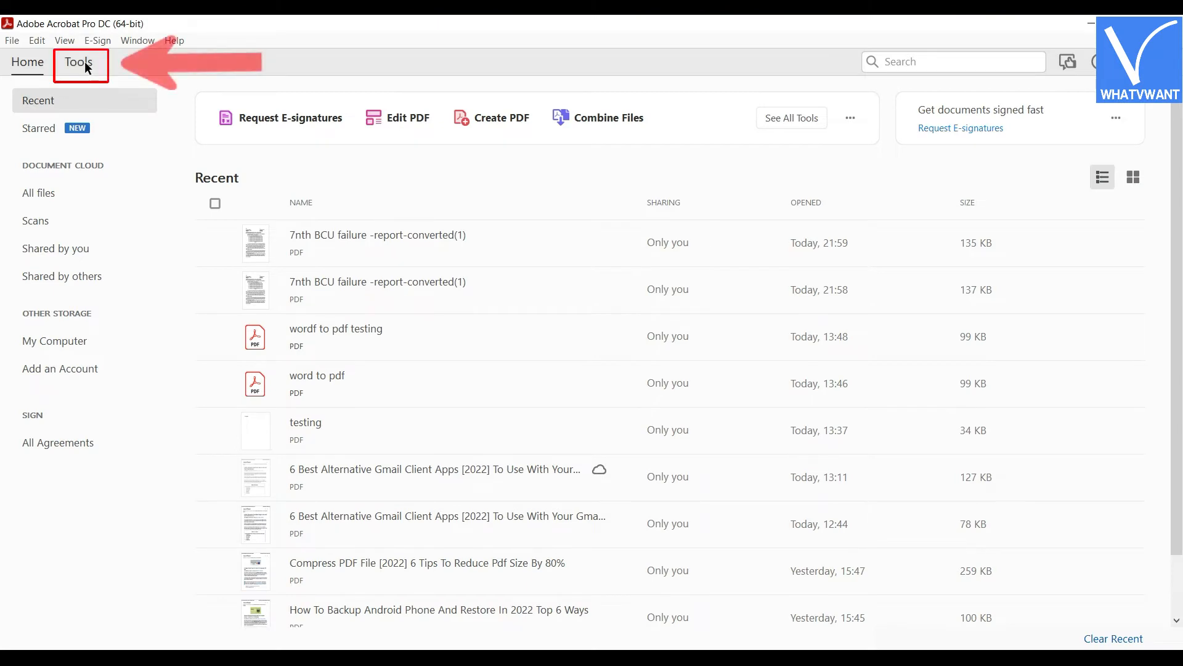
Step: Start the Optimize PDF tool from the Tools collection under Protect & Standardize
left_click(78, 61)
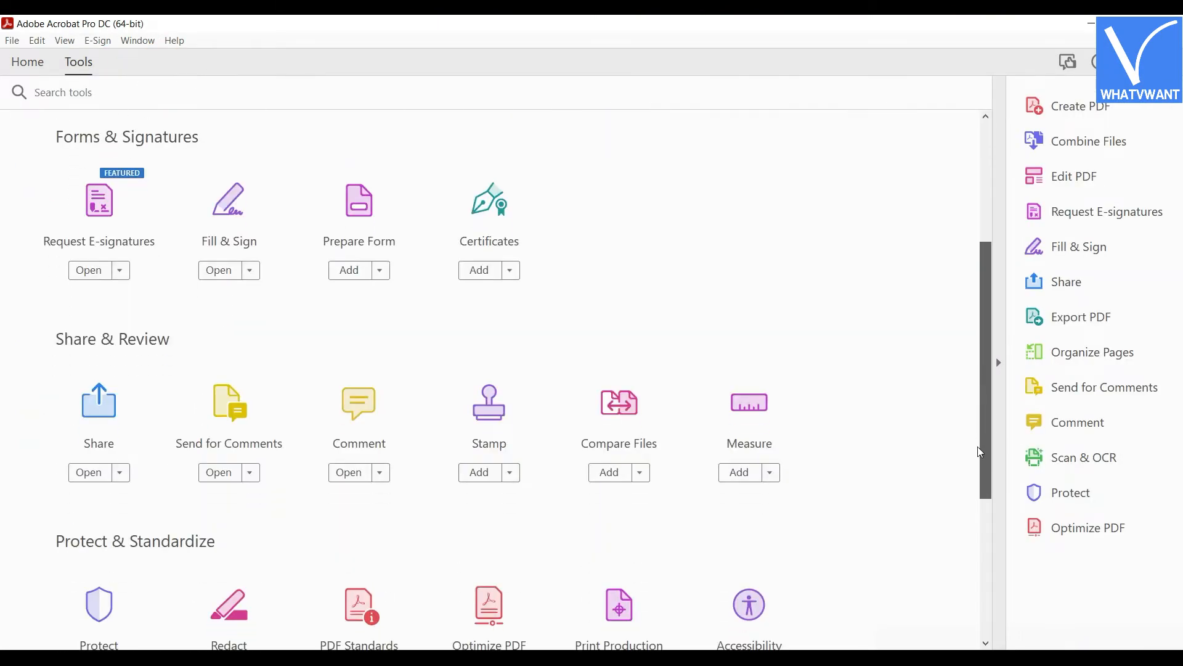
scroll("down", 3)
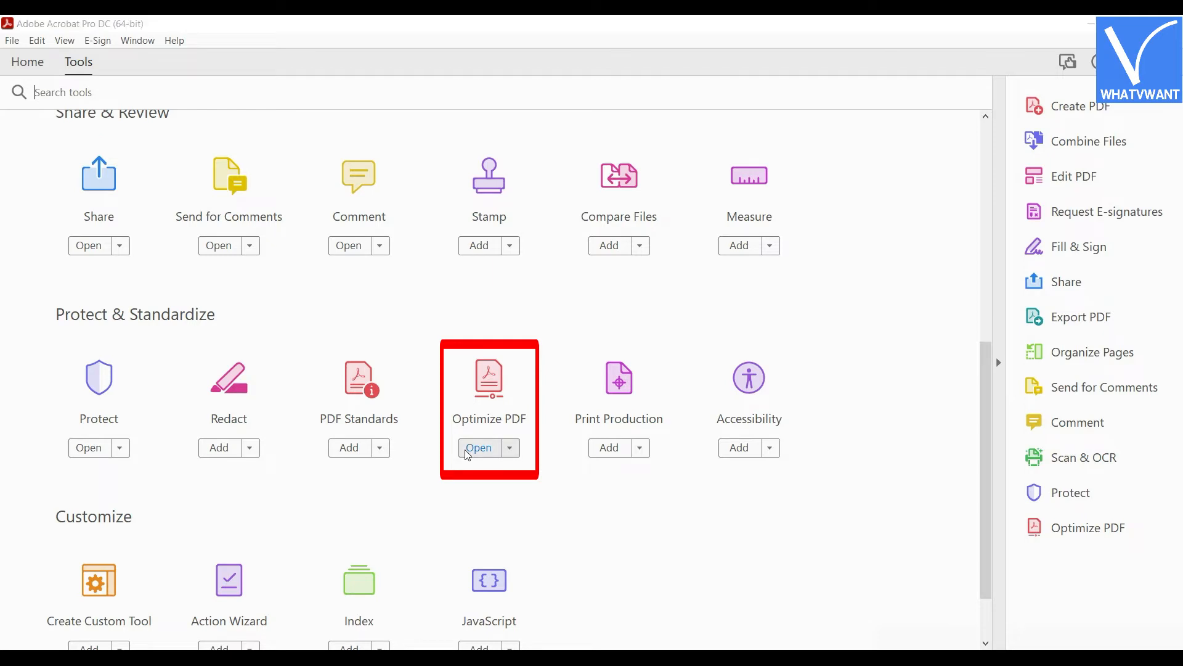
left_click(478, 448)
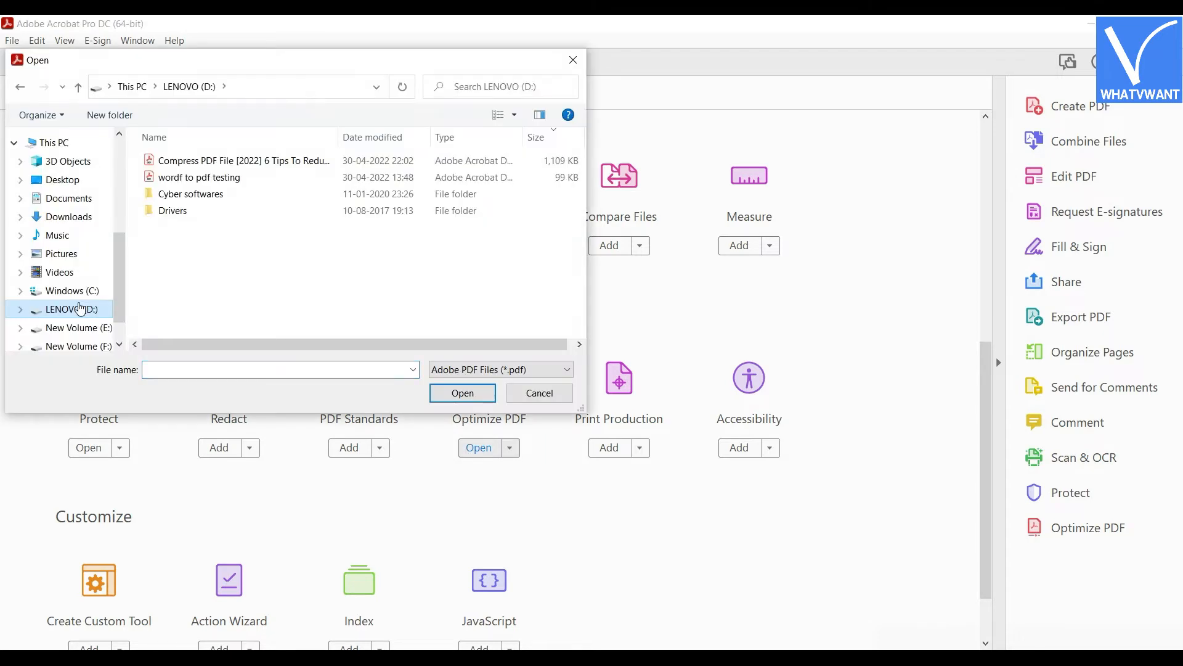
Step: Open the Compress PDF File guide from the LENOVO (D:) drive for optimizing
left_click(199, 177)
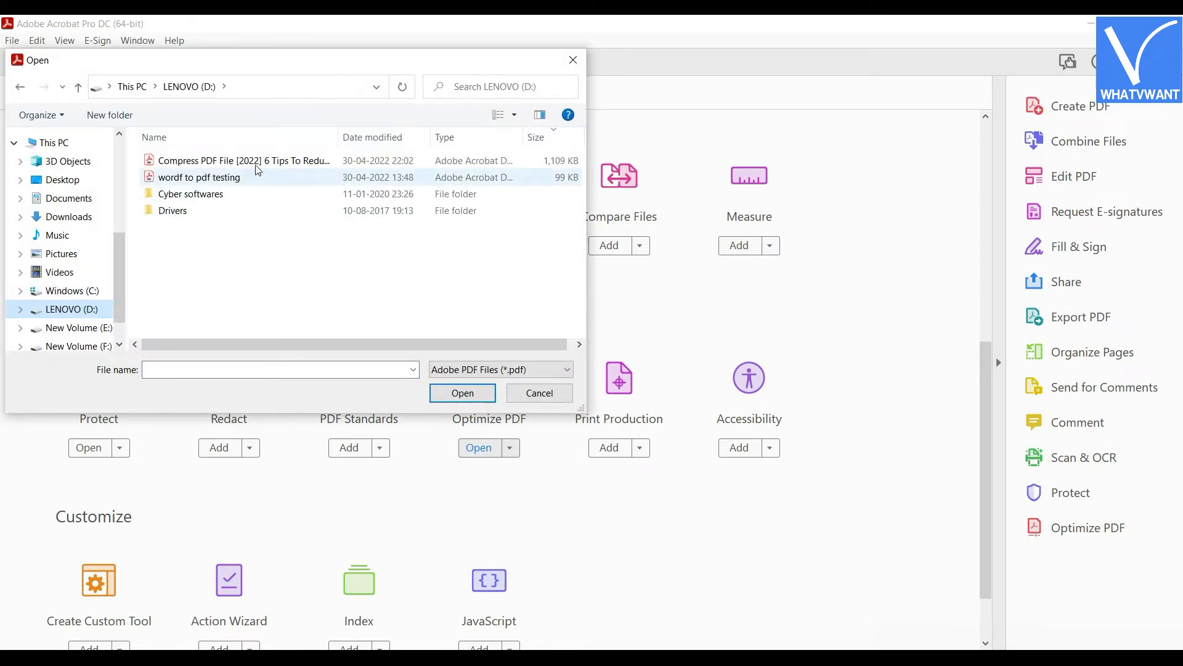
left_click(242, 160)
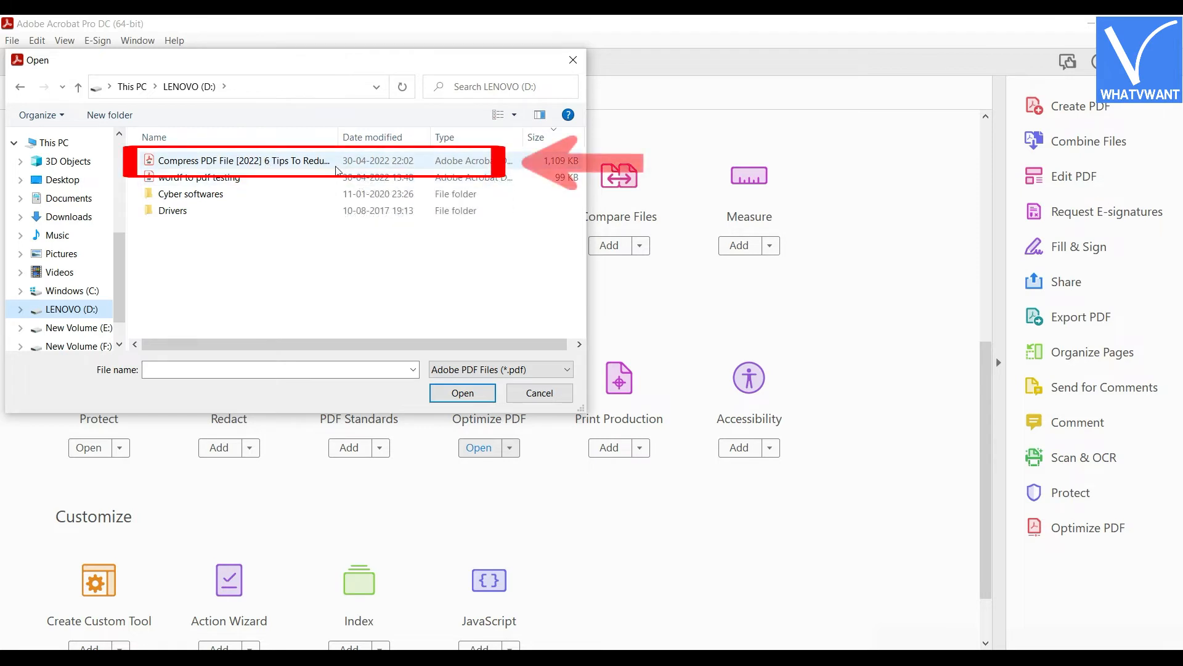
mouse_move(242, 161)
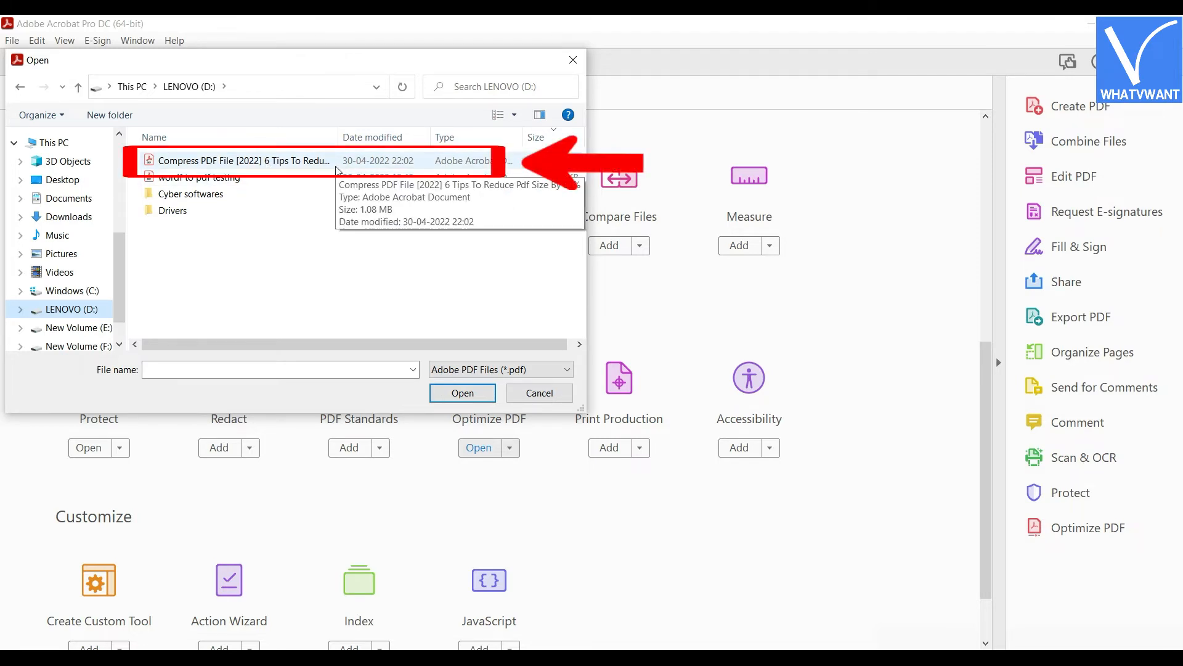
left_click(462, 393)
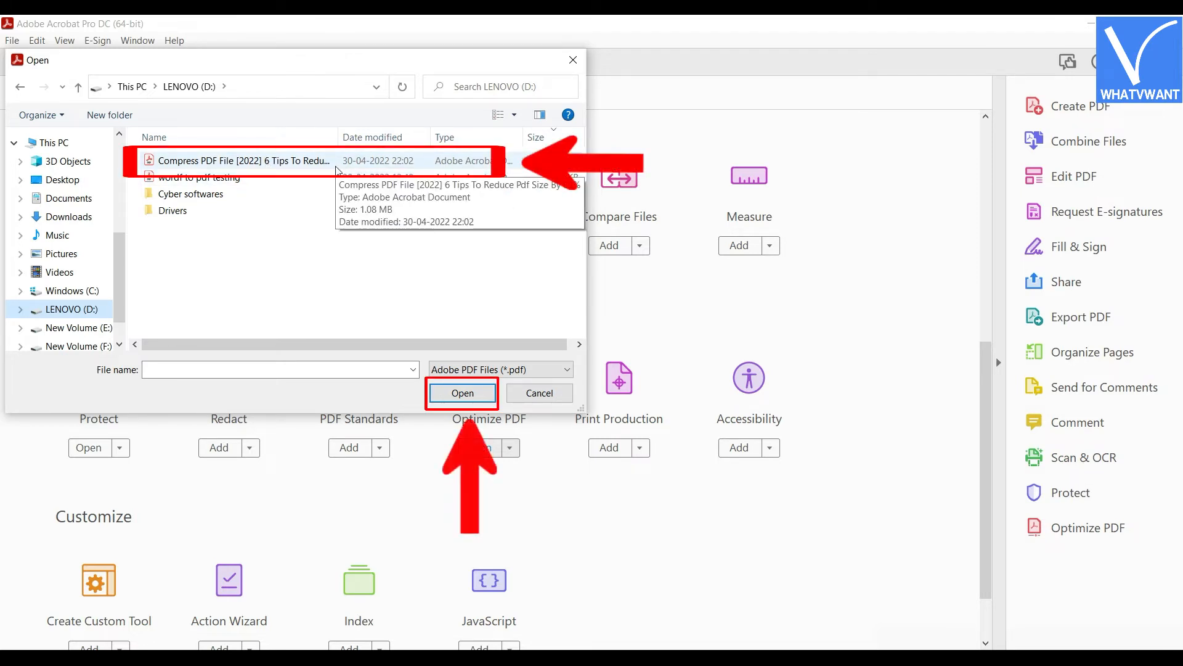
left_click(462, 393)
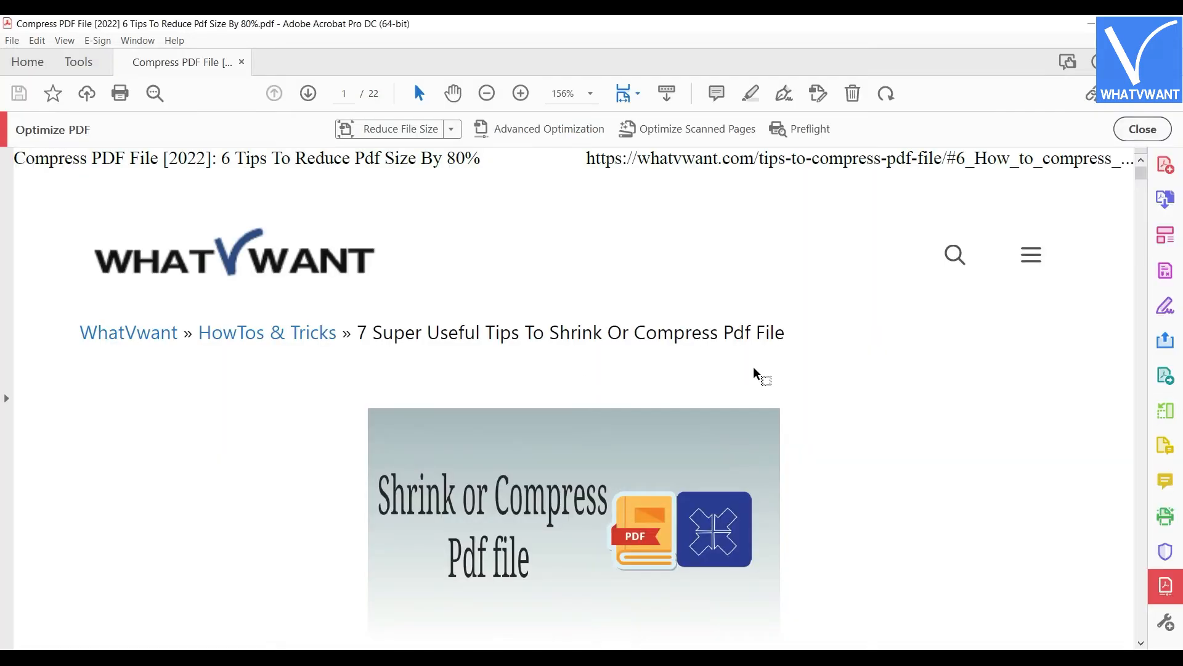
mouse_move(447, 149)
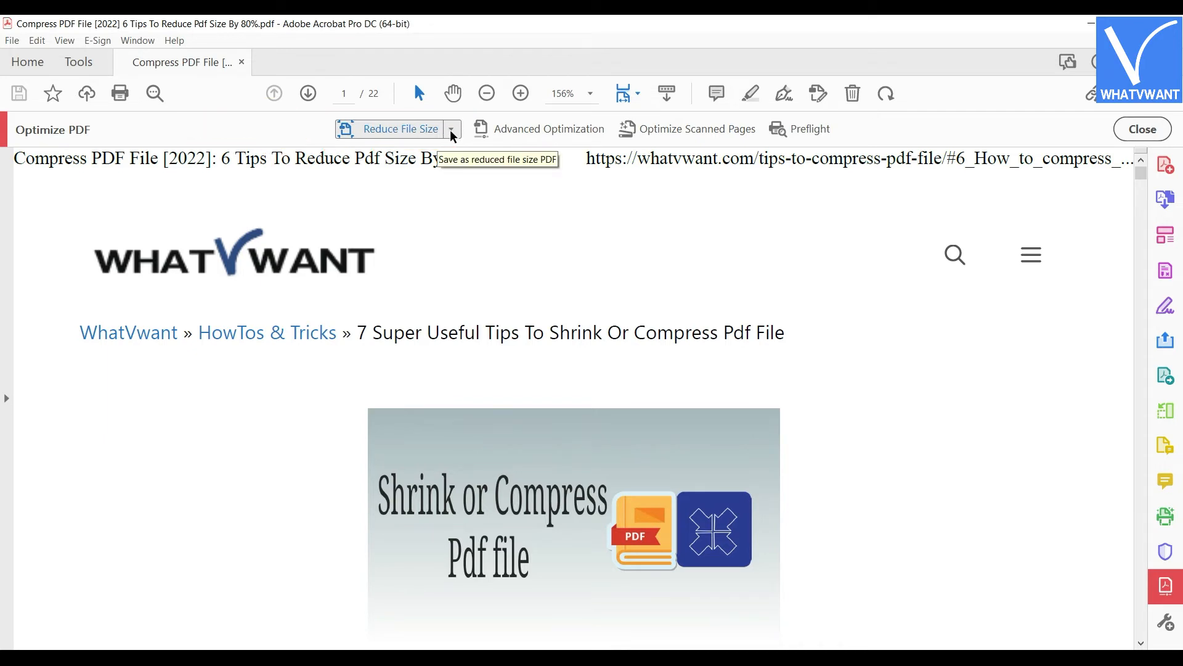
Step: Reduce the file size and save the copy as 'new shrink pdf file' on LENOVO (D:)
left_click(451, 128)
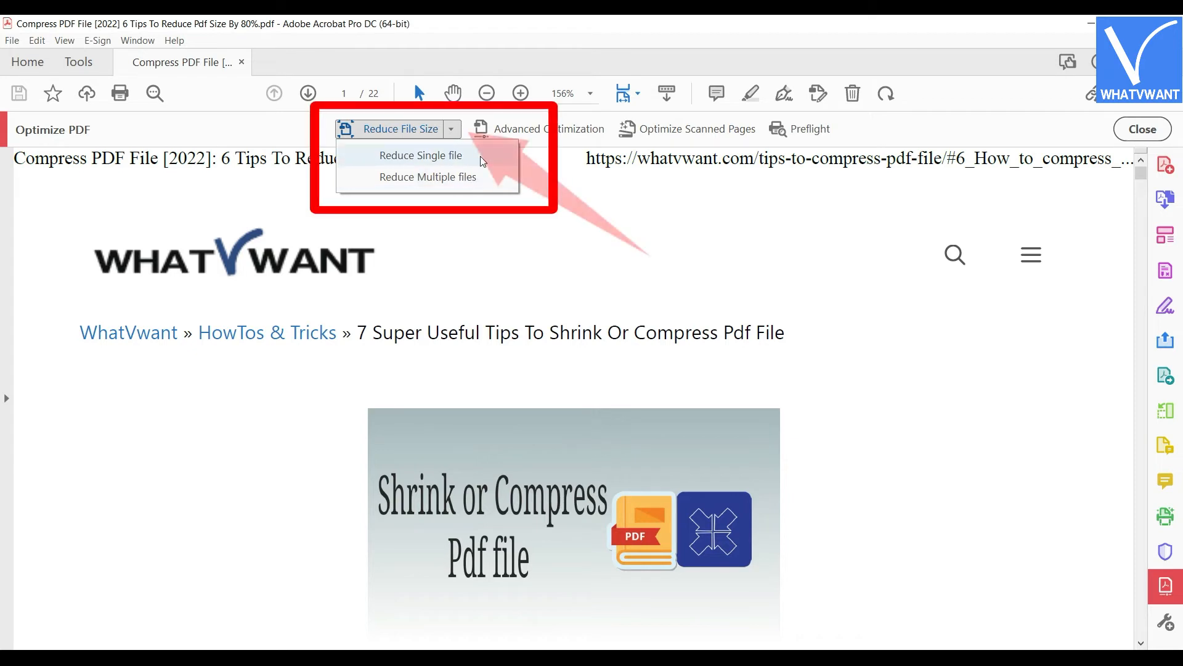
mouse_move(428, 177)
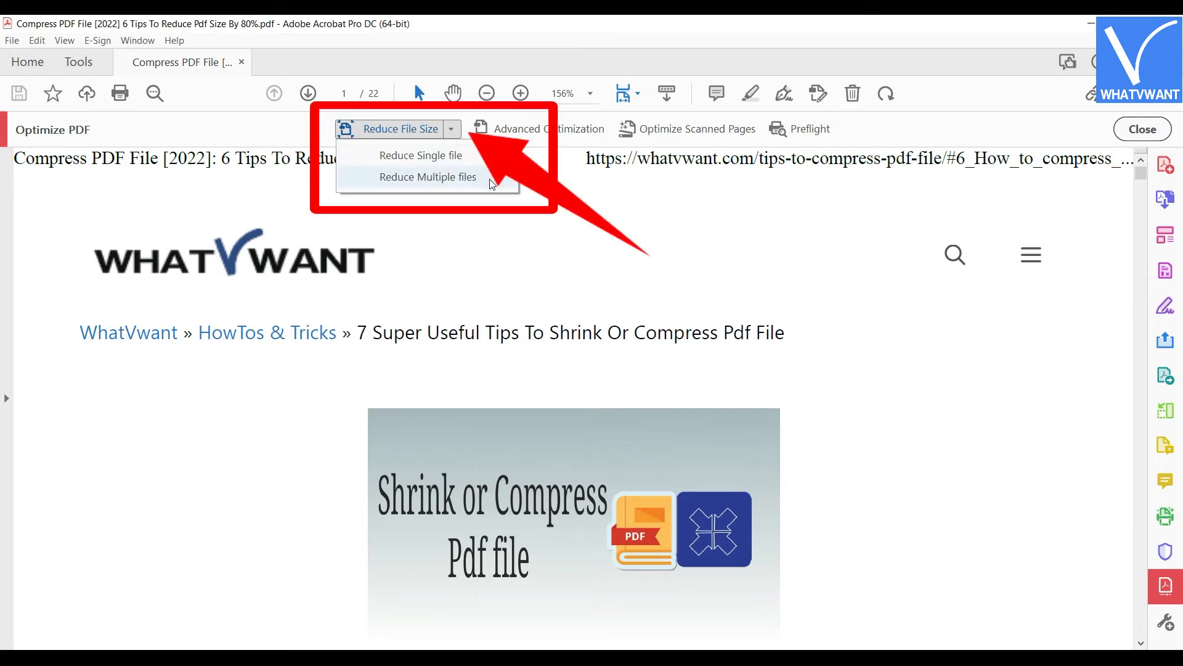
left_click(421, 155)
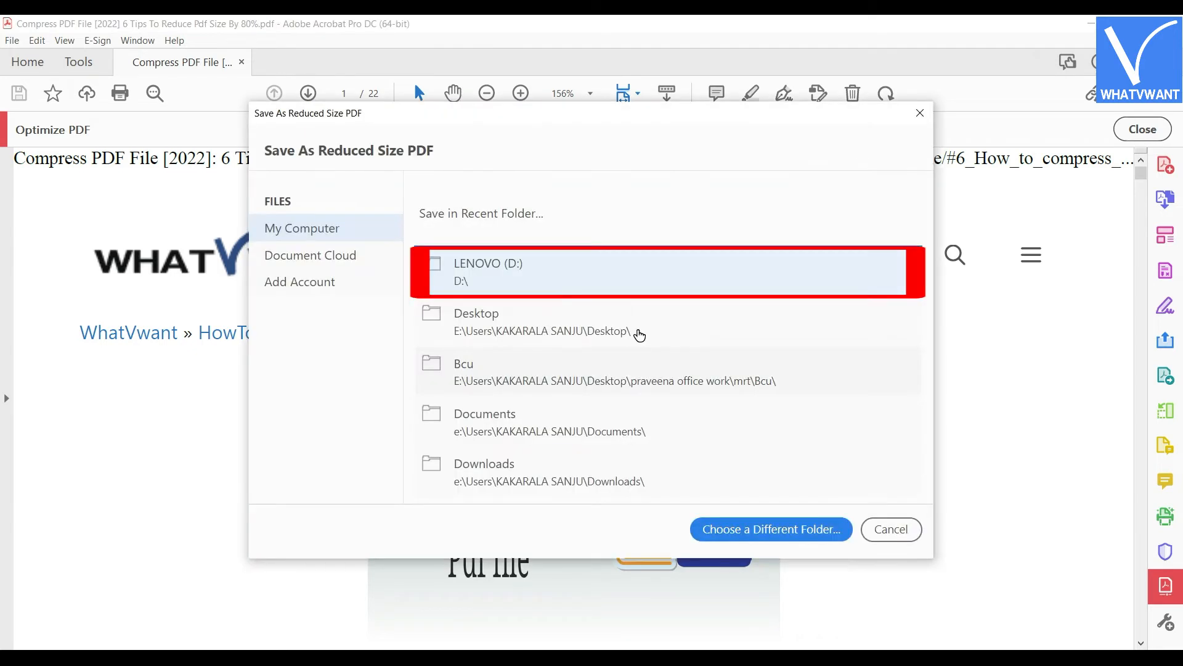
mouse_move(575, 282)
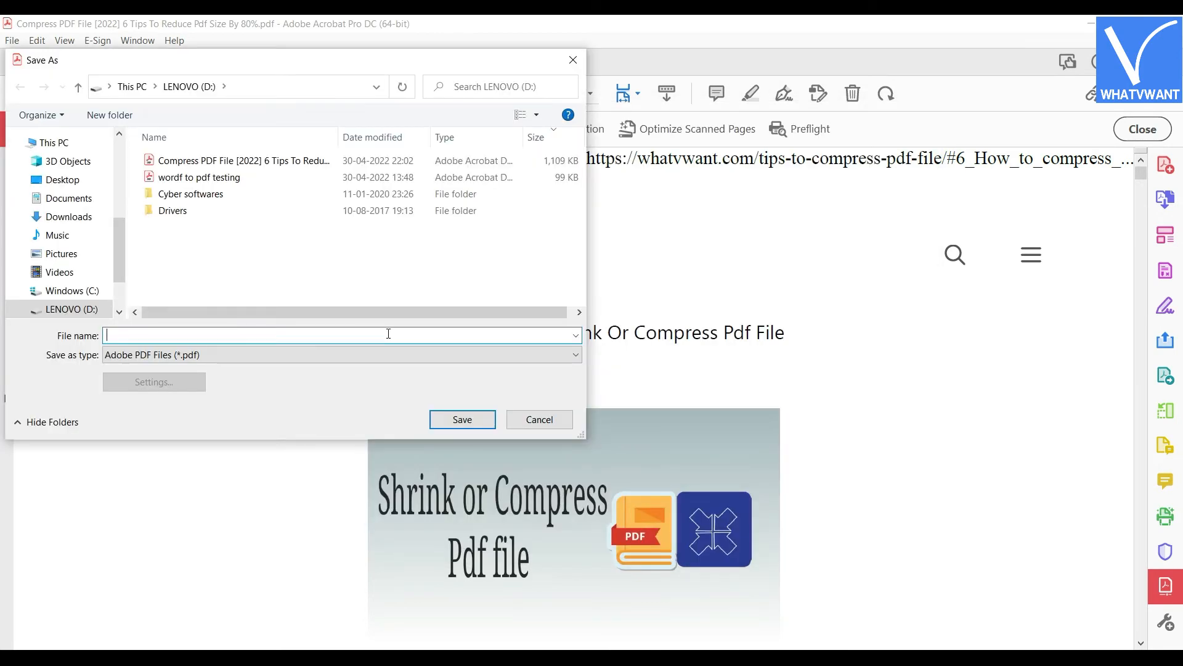
type("new shrink pdf file")
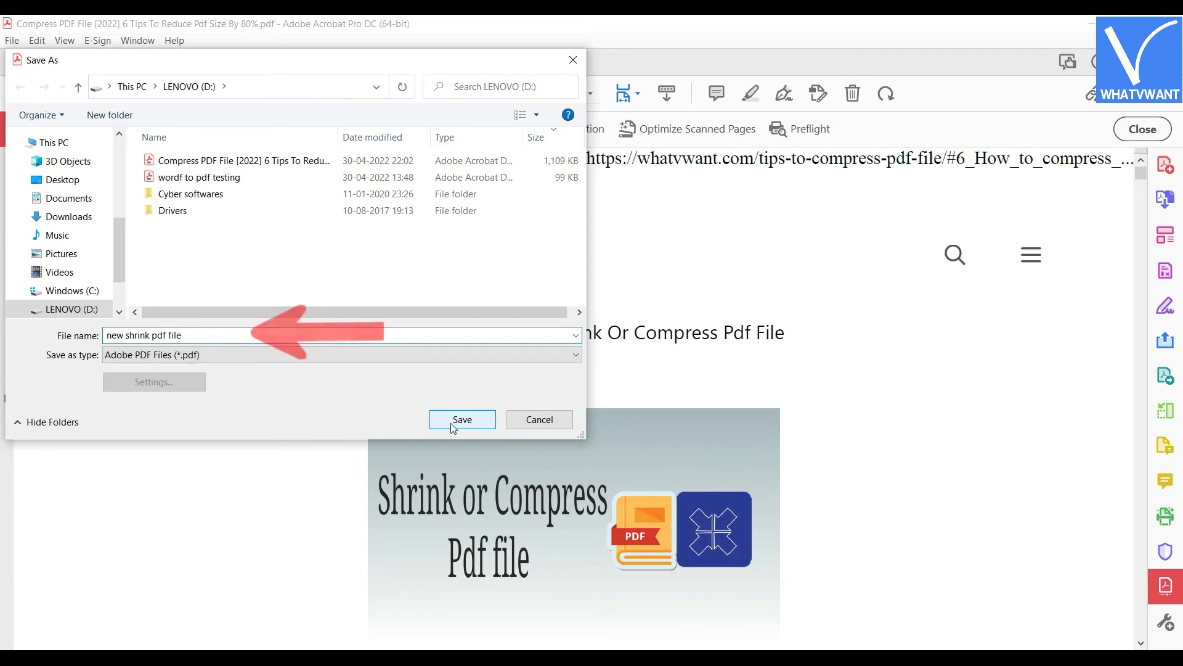
left_click(461, 419)
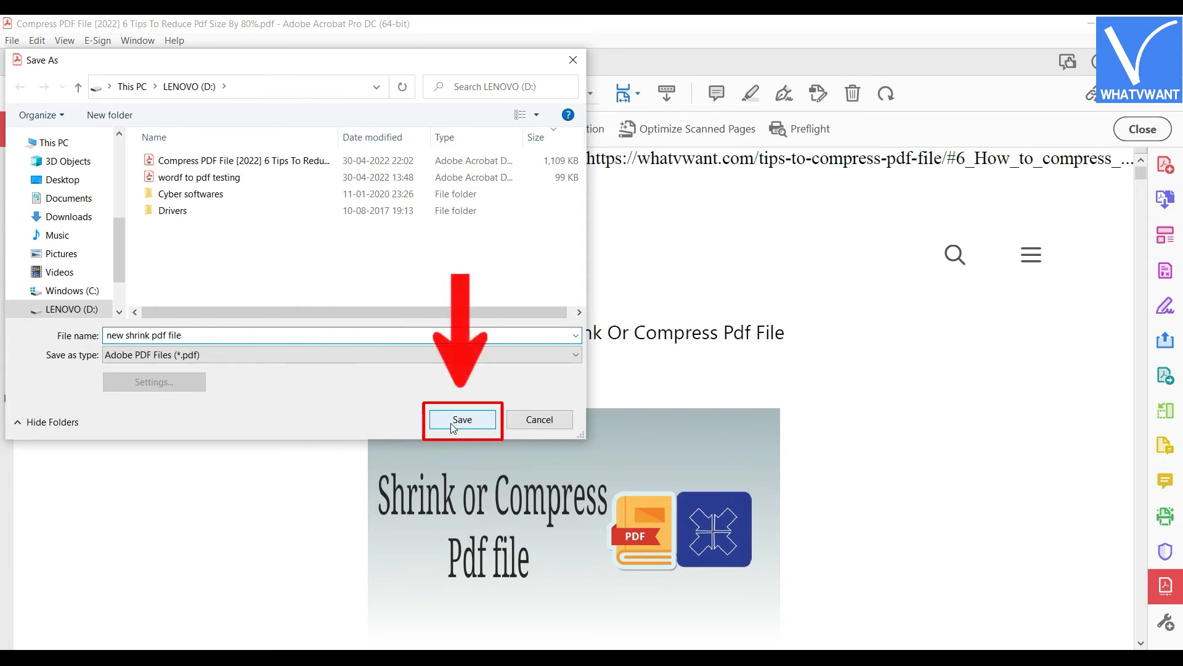
left_click(461, 419)
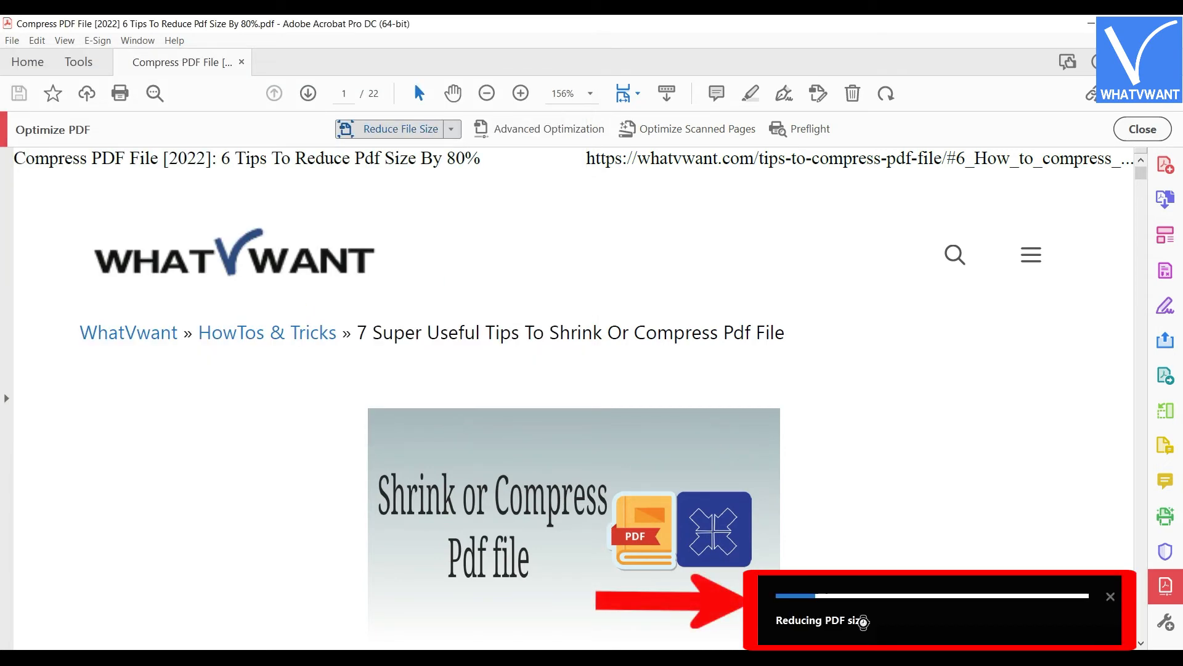